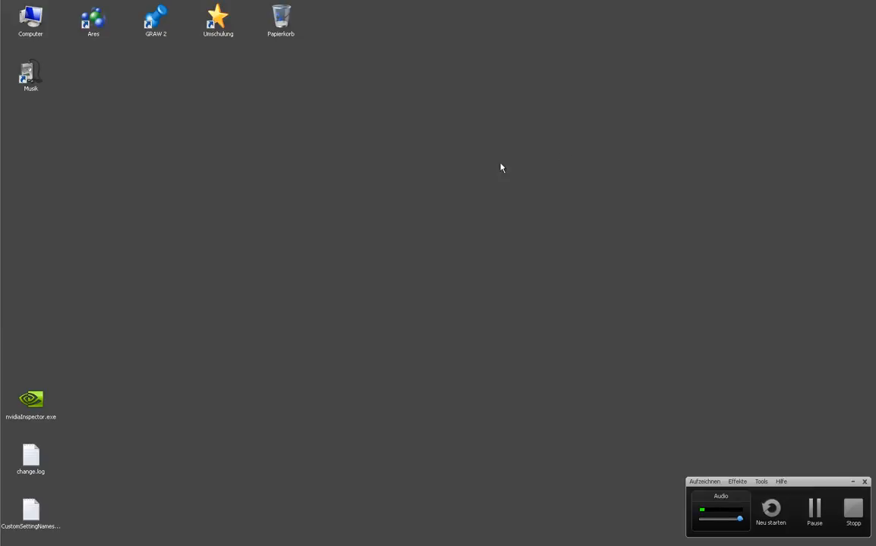
pyautogui.moveTo(54, 55)
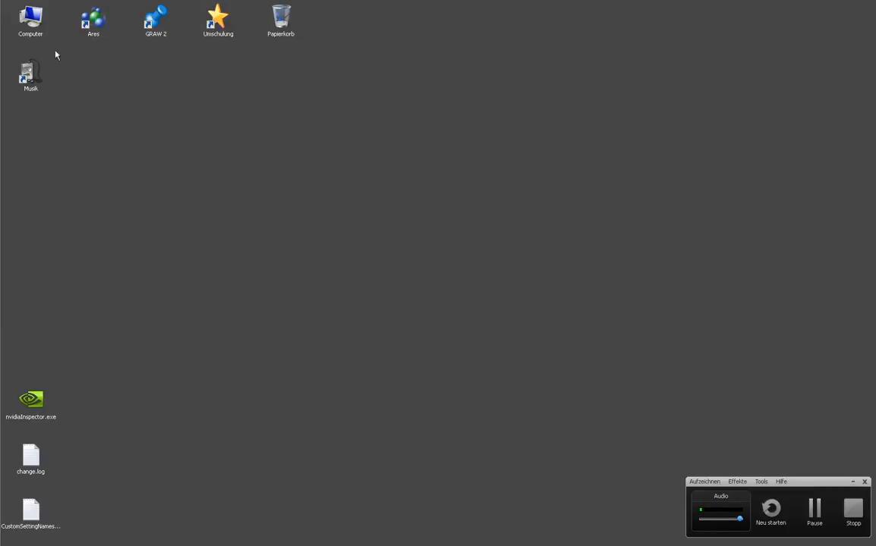
# Browse from Computer through drive C: and Programme (x86) into the UBISOFT folder.
pyautogui.doubleClick(30, 19)
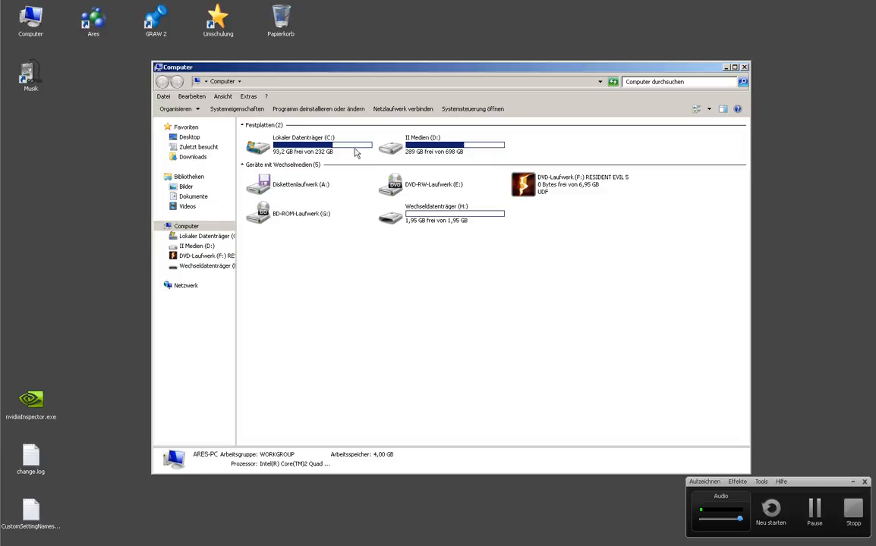
pyautogui.doubleClick(258, 146)
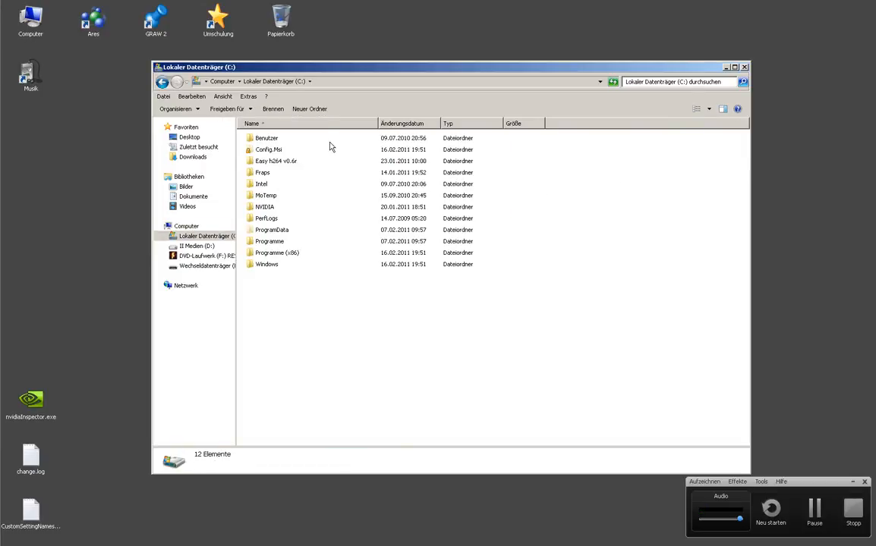
pyautogui.moveTo(269, 253)
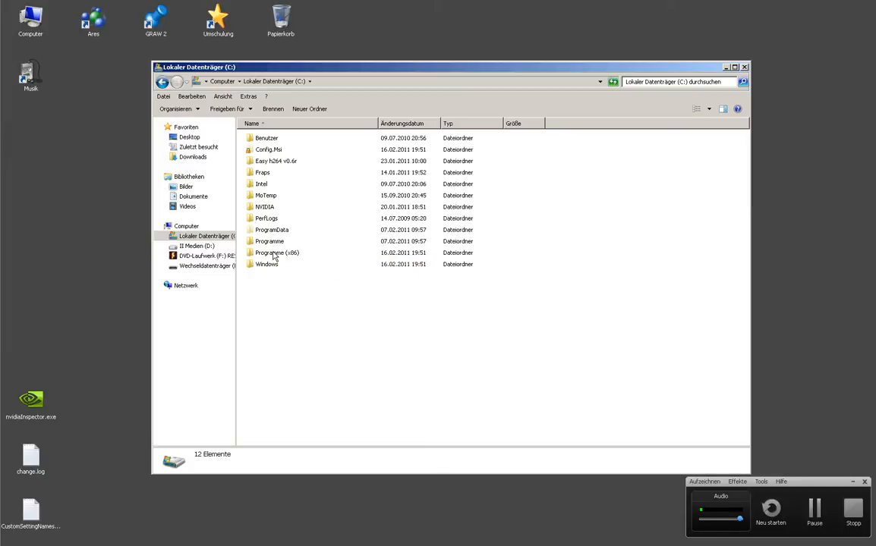
pyautogui.moveTo(270, 253)
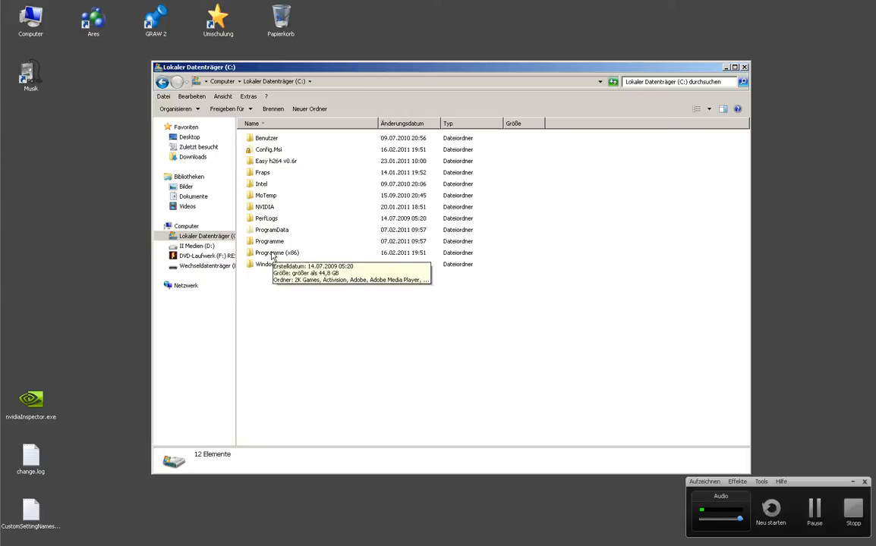
pyautogui.doubleClick(278, 253)
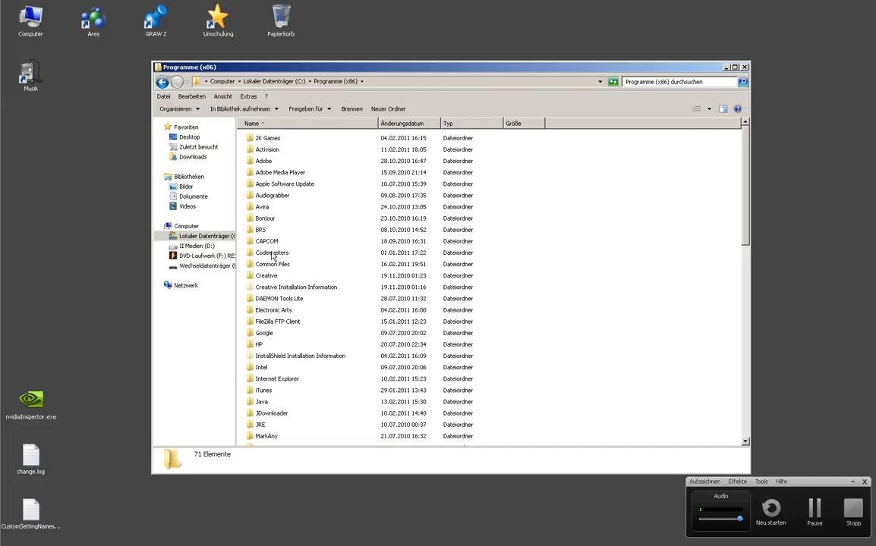
pyautogui.click(266, 279)
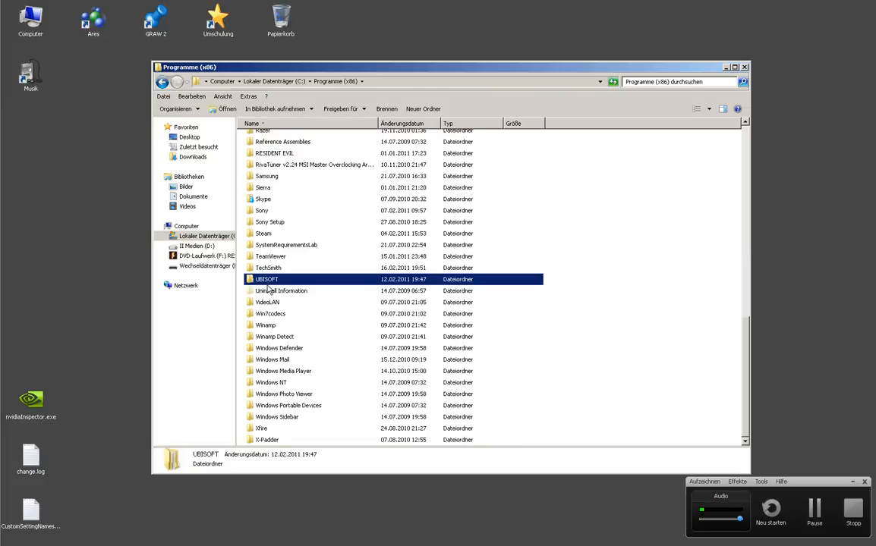
pyautogui.doubleClick(267, 279)
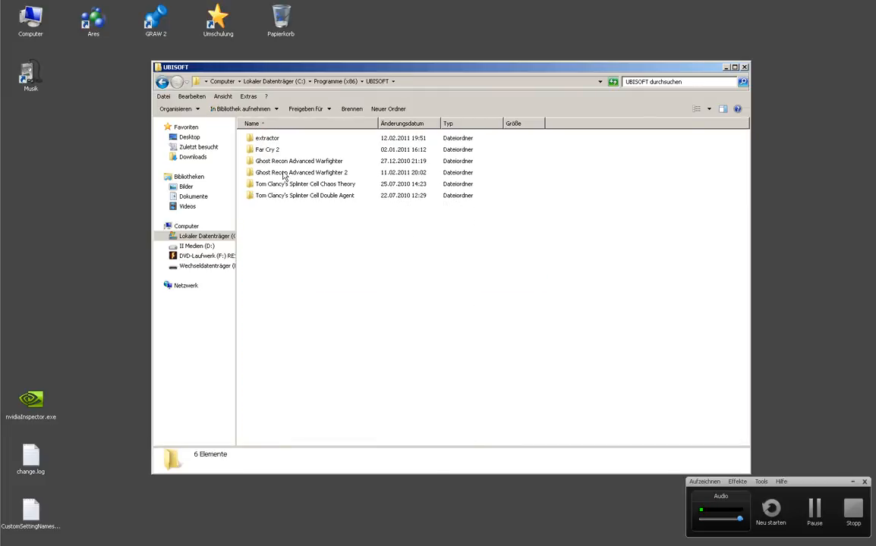
pyautogui.moveTo(305, 184)
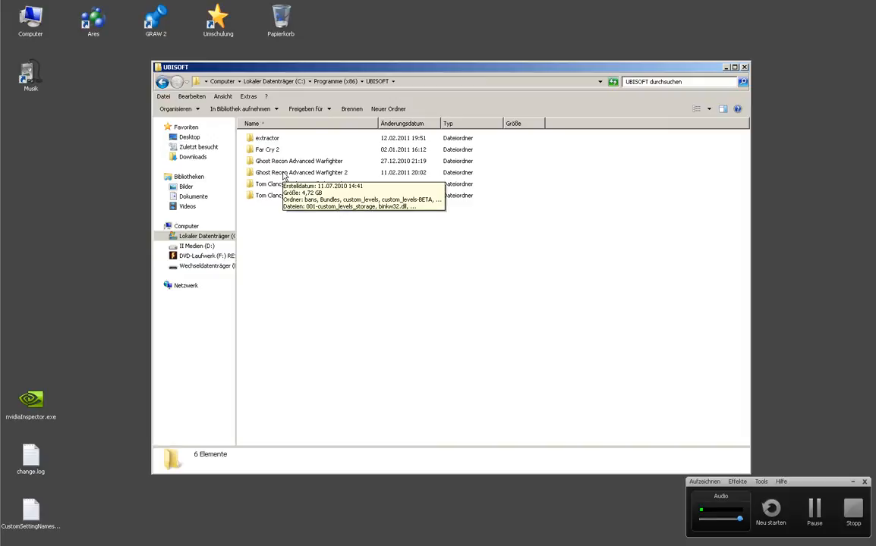
# Go to Ghost Recon Advanced Warfighter 2 > Settings > profiles > graw2_ares and select settings.xml.
pyautogui.doubleClick(302, 173)
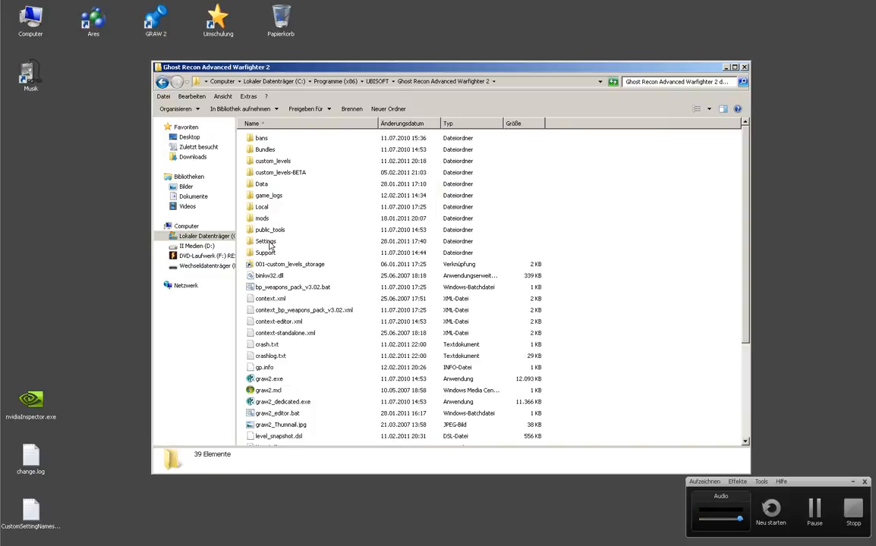
pyautogui.doubleClick(266, 242)
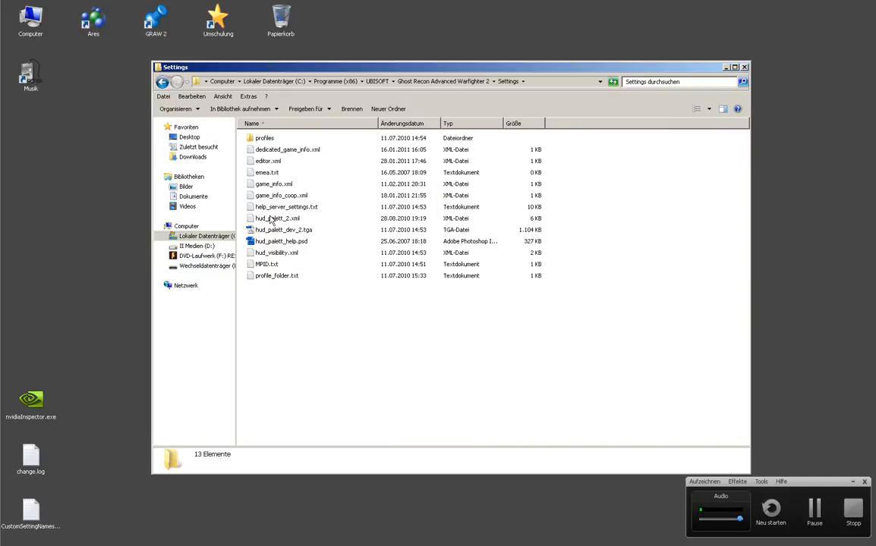
pyautogui.doubleClick(264, 137)
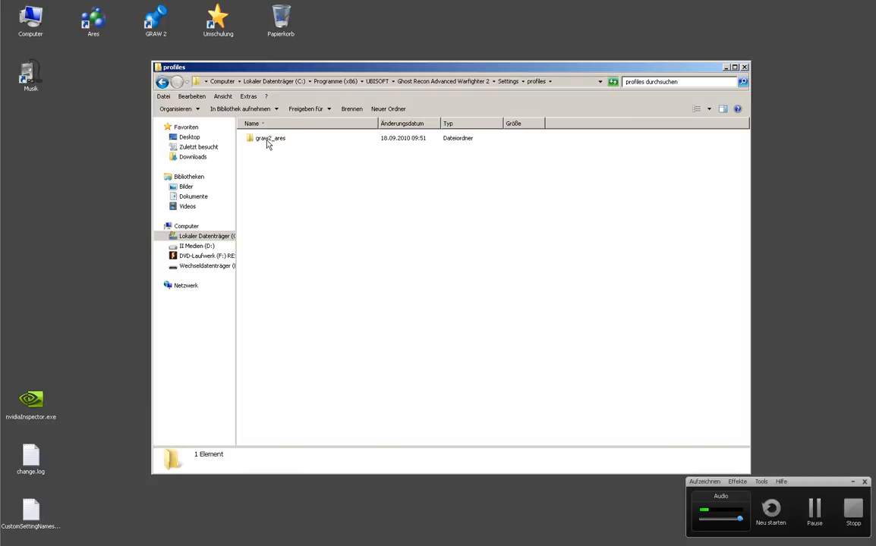
pyautogui.moveTo(277, 144)
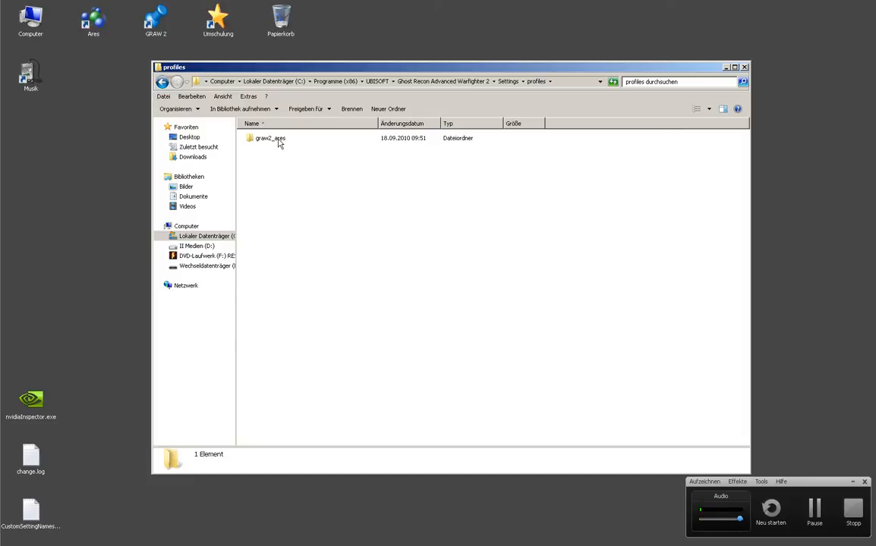
pyautogui.doubleClick(269, 138)
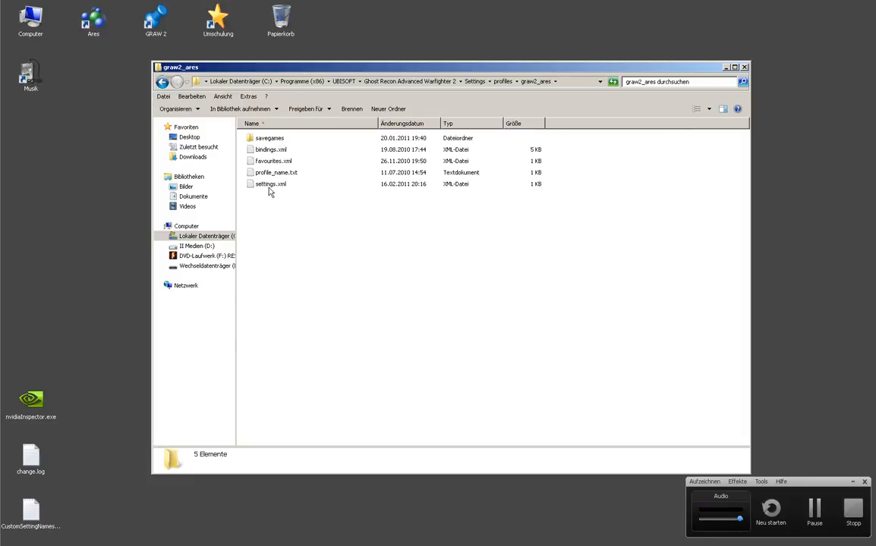
pyautogui.moveTo(270, 184)
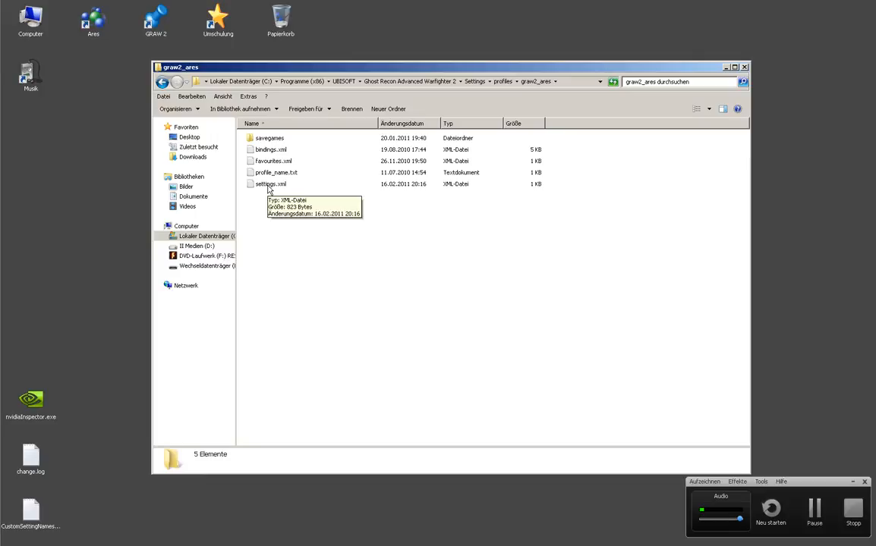
pyautogui.click(271, 184)
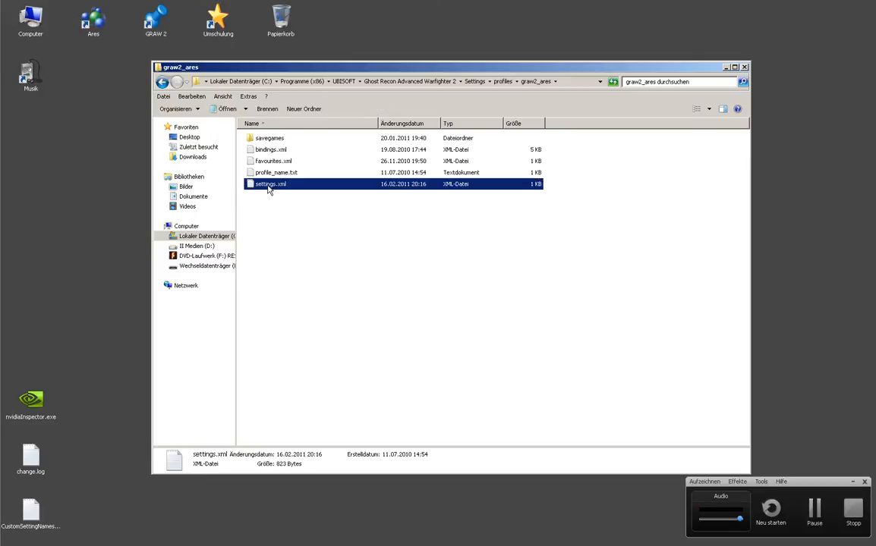
# Open settings.xml in Editor (Notepad) through the Öffnen mit context menu.
pyautogui.rightClick(270, 184)
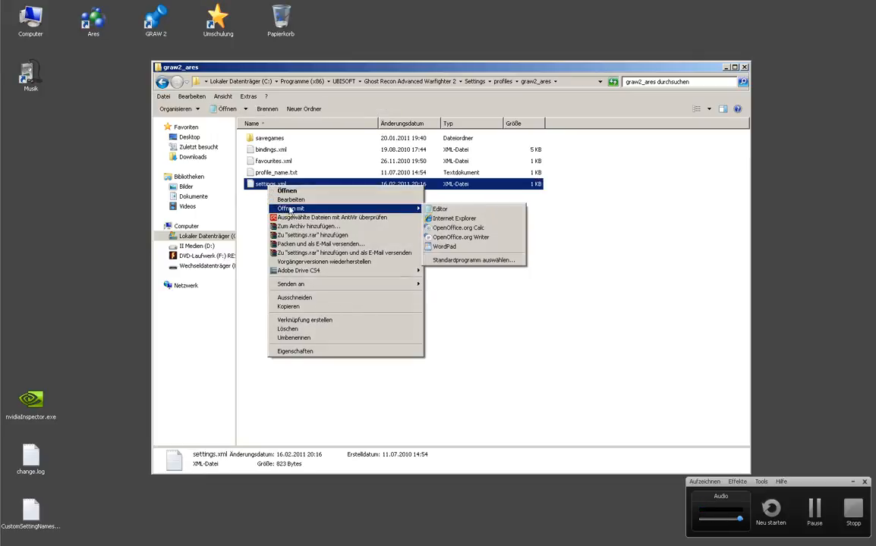
pyautogui.click(440, 209)
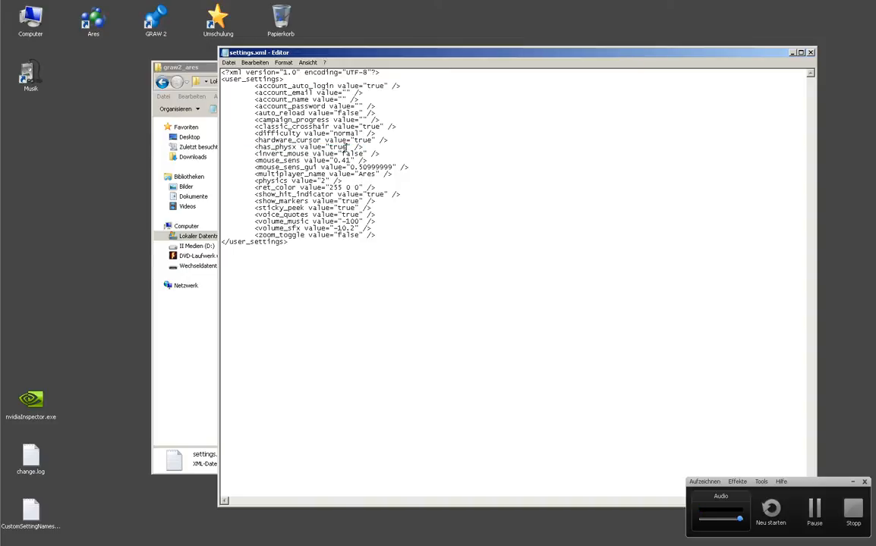
# Select the has_physx value 'true' so it can be replaced with false.
pyautogui.doubleClick(336, 146)
pyautogui.write('fals')
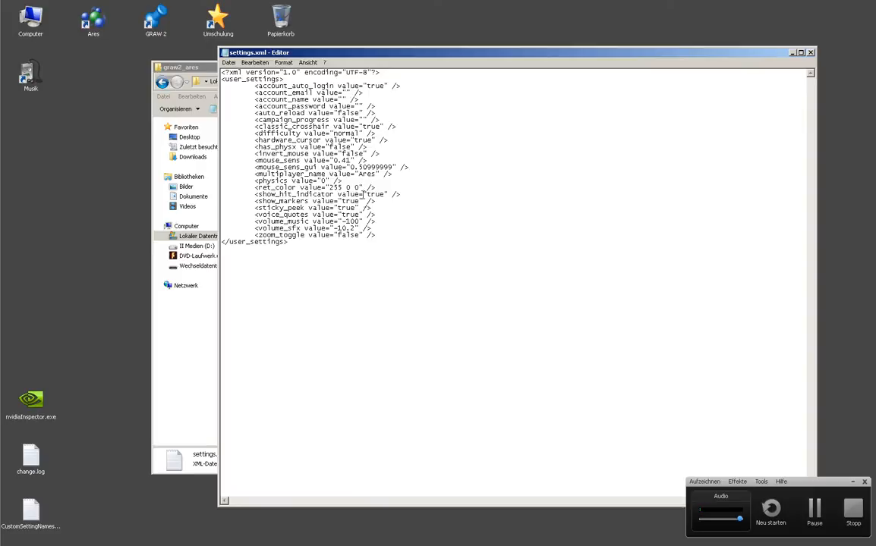
# Save settings.xml over the original file with Speichern unter, then close the profile folder window.
pyautogui.click(229, 62)
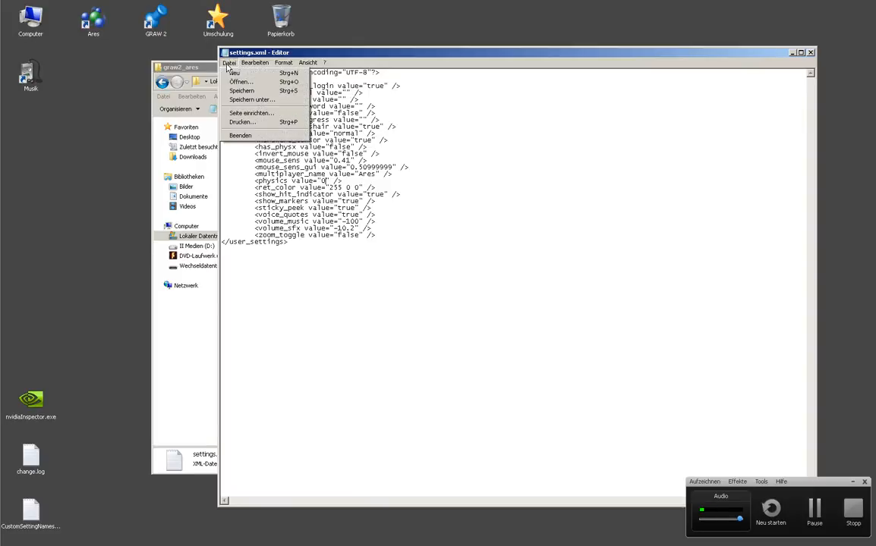
pyautogui.click(251, 100)
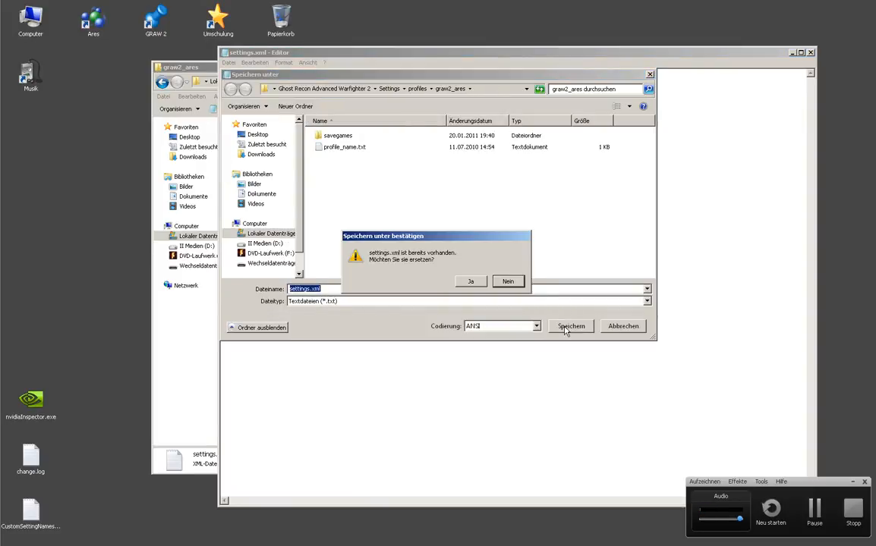
pyautogui.click(471, 282)
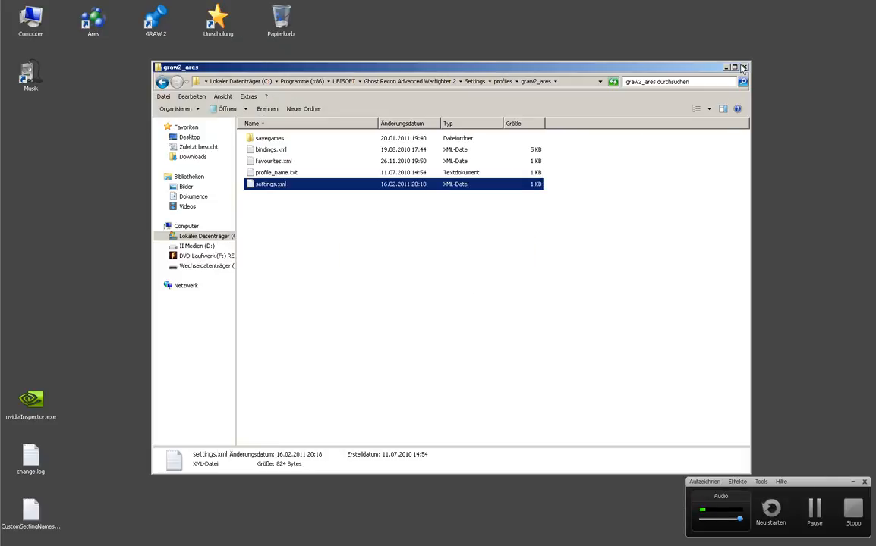
pyautogui.click(744, 67)
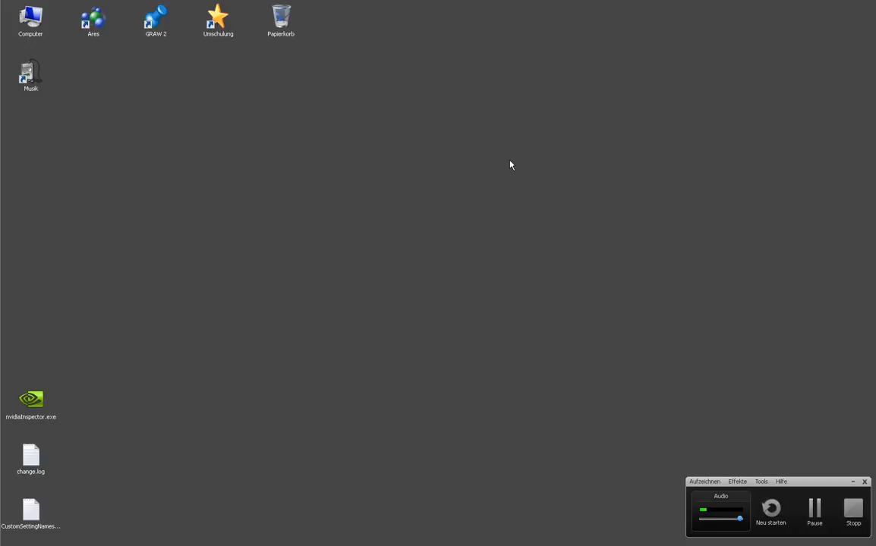